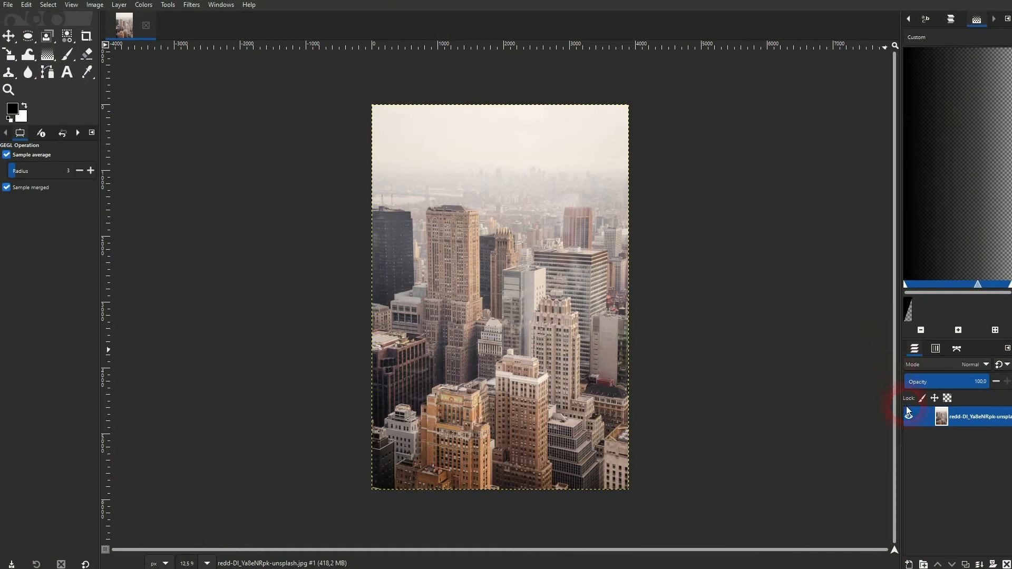
Rename the photo layer to Original and make it visible again.
double_click(958, 416)
type("Original")
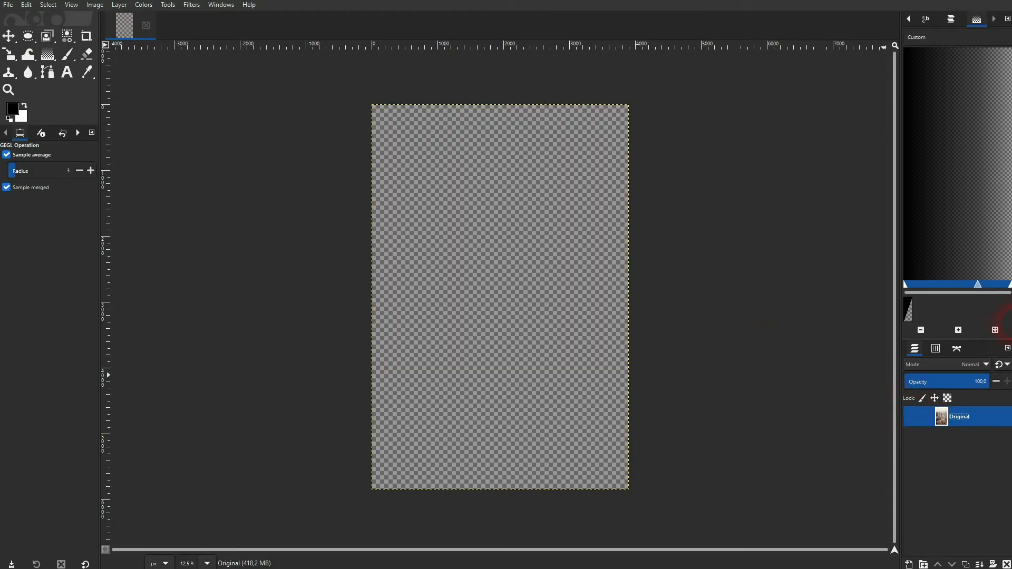
left_click(910, 417)
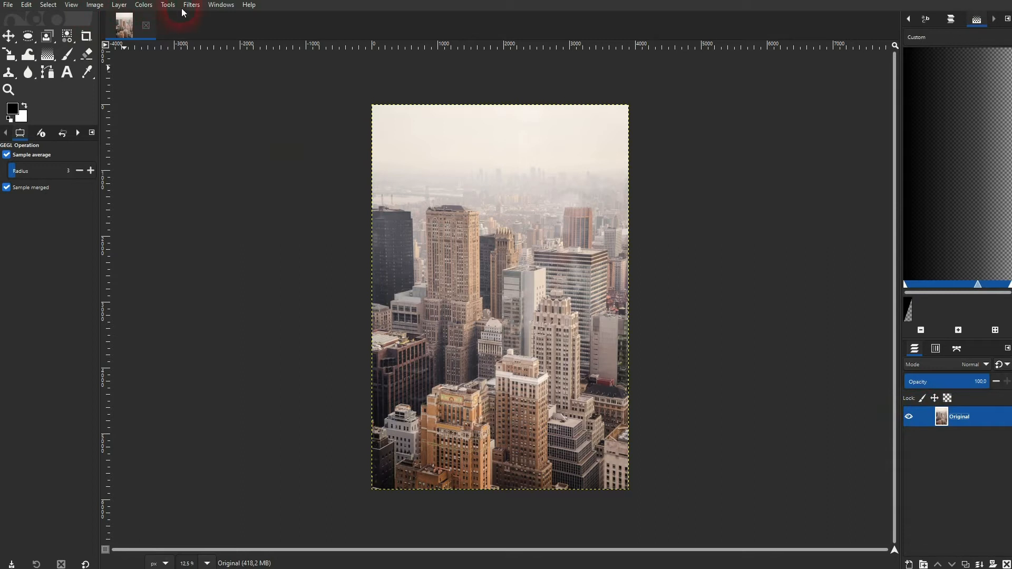
Run Filters > Decor > Old Photo on a copy with Defocus and Sepia on, mottle off, border 0.
left_click(190, 4)
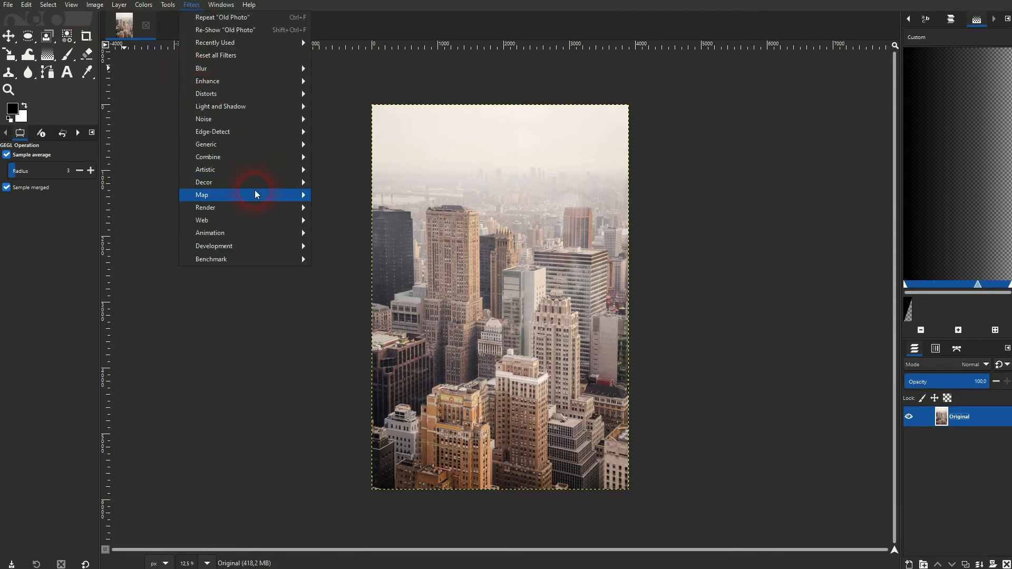
mouse_move(204, 182)
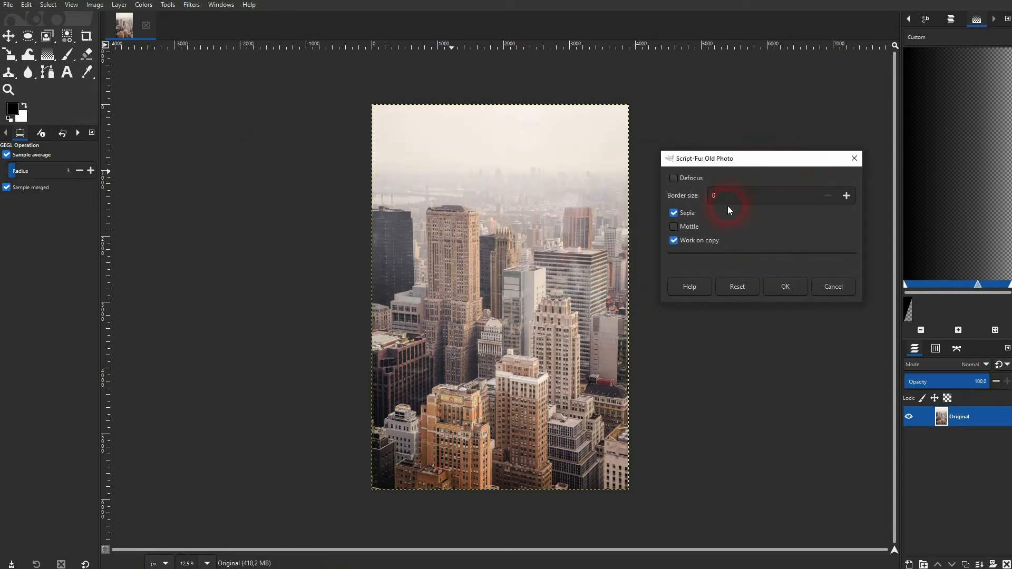
left_click(673, 240)
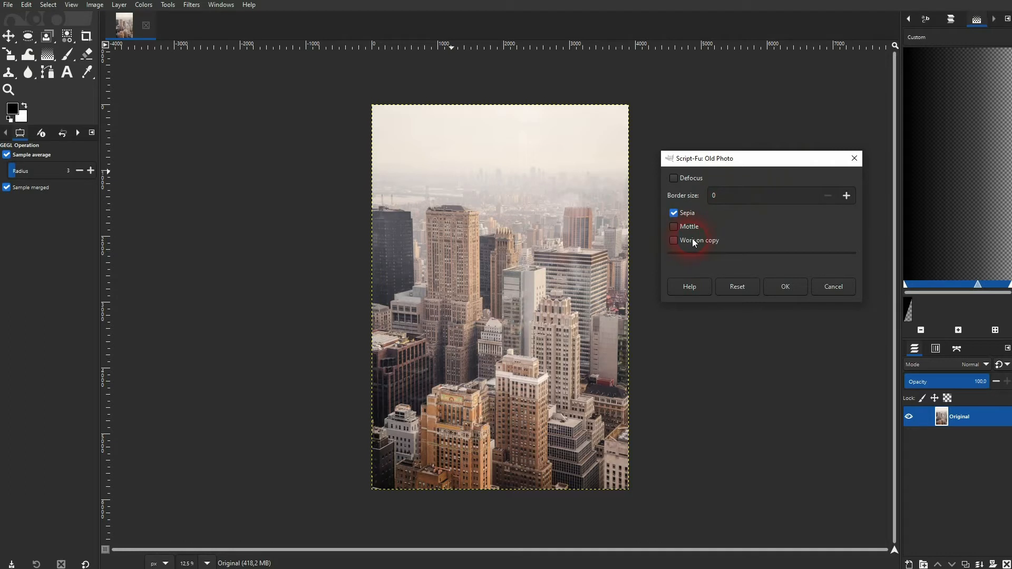
left_click(673, 240)
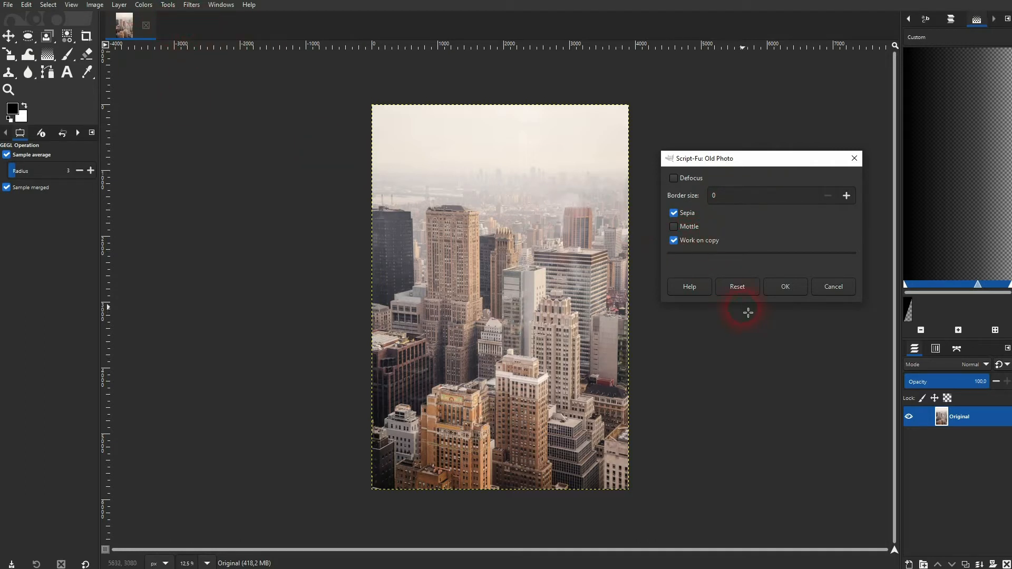
left_click(674, 212)
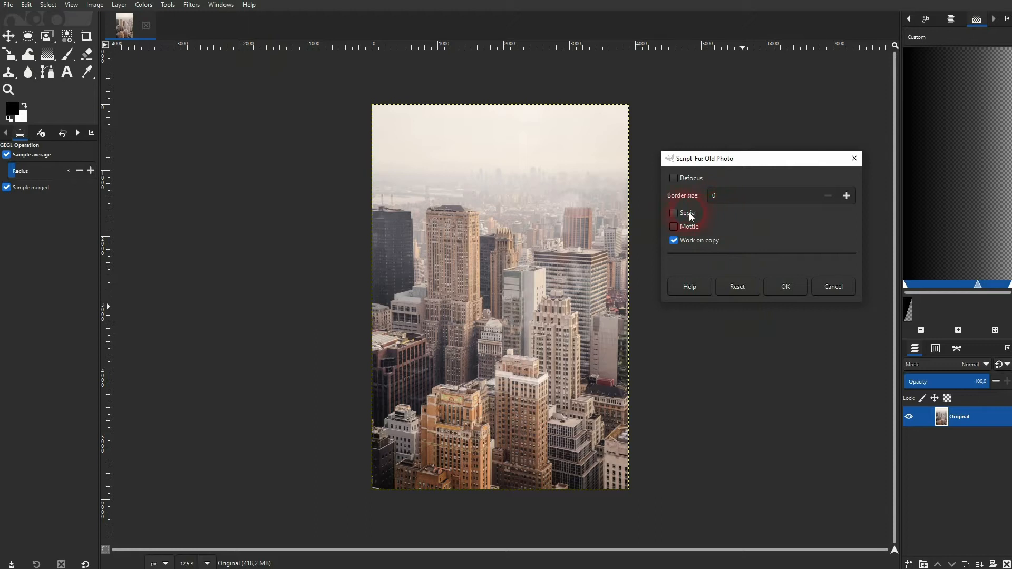
left_click(674, 213)
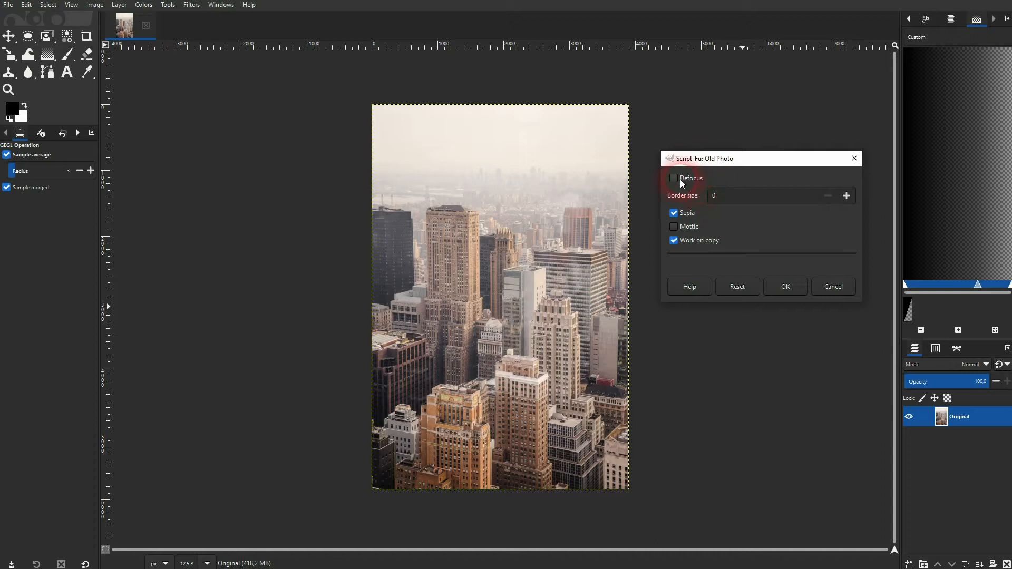
left_click(674, 179)
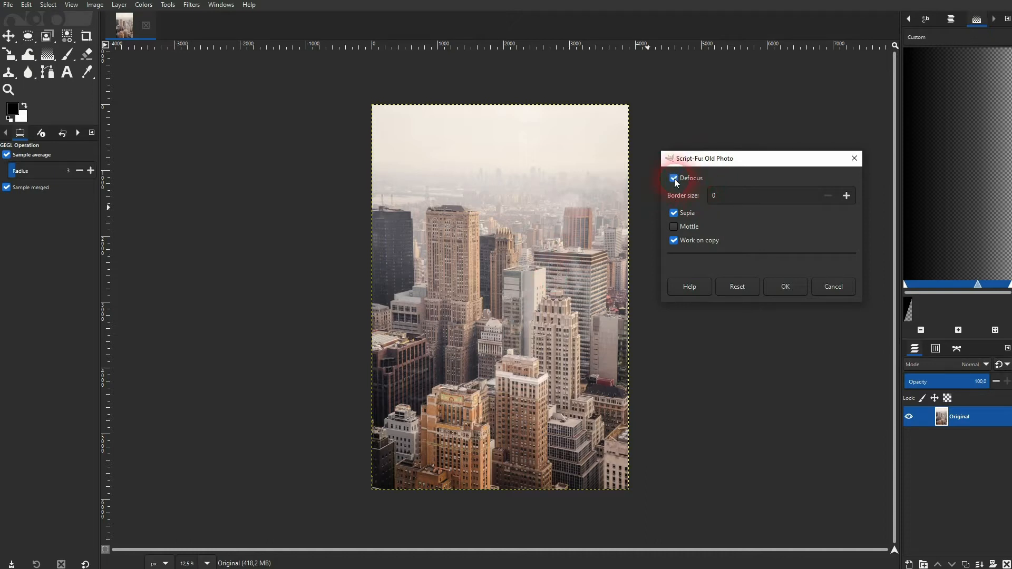
left_click(784, 287)
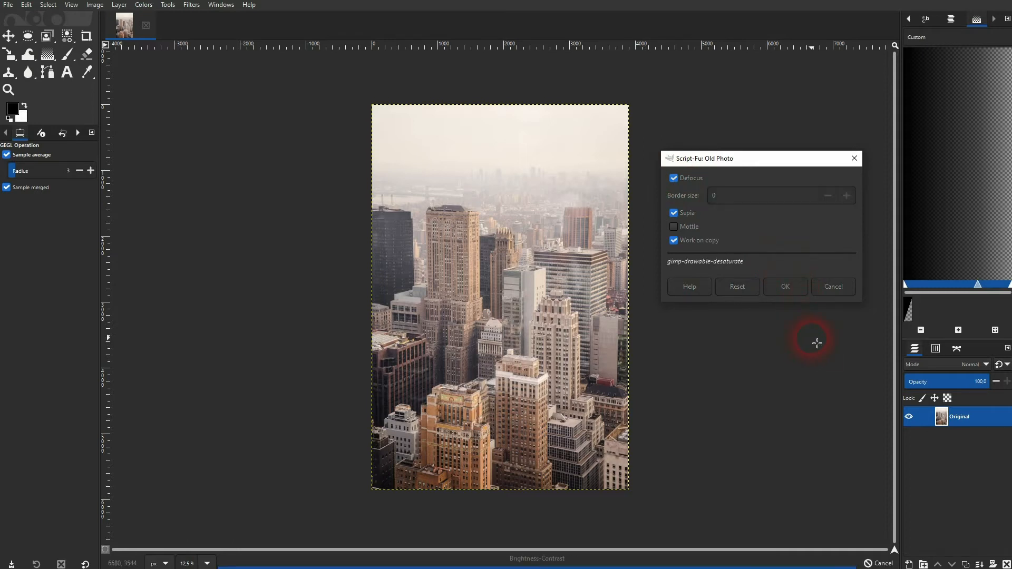
Close the sepia-toned copy image without saving, keeping only the original photo open.
left_click(784, 286)
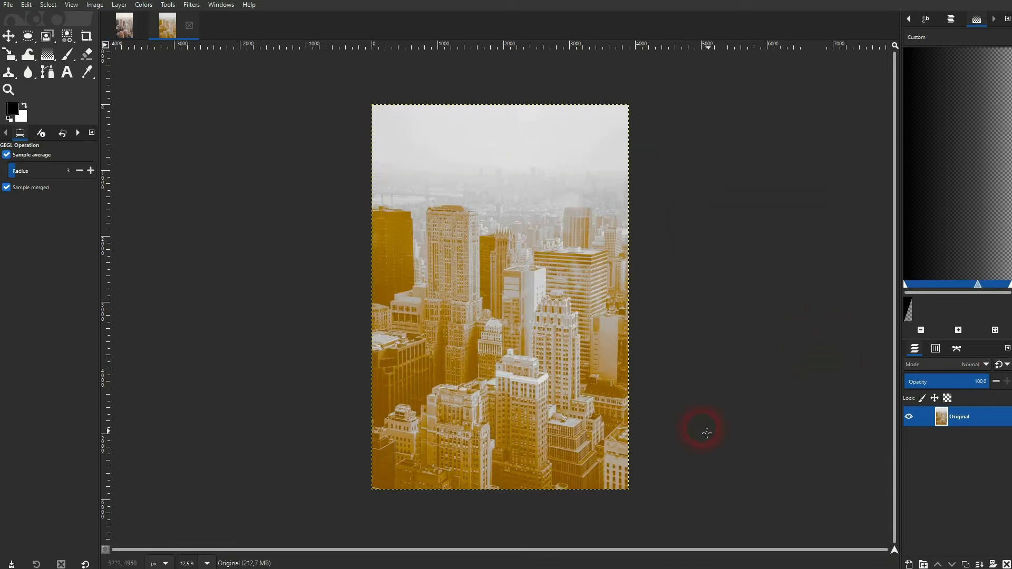
left_click(577, 312)
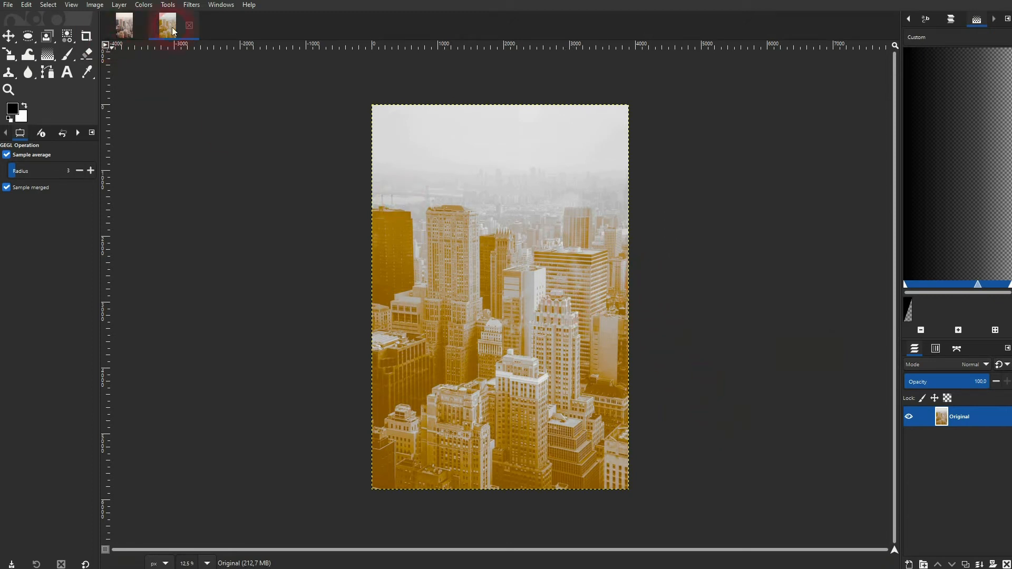
left_click(167, 25)
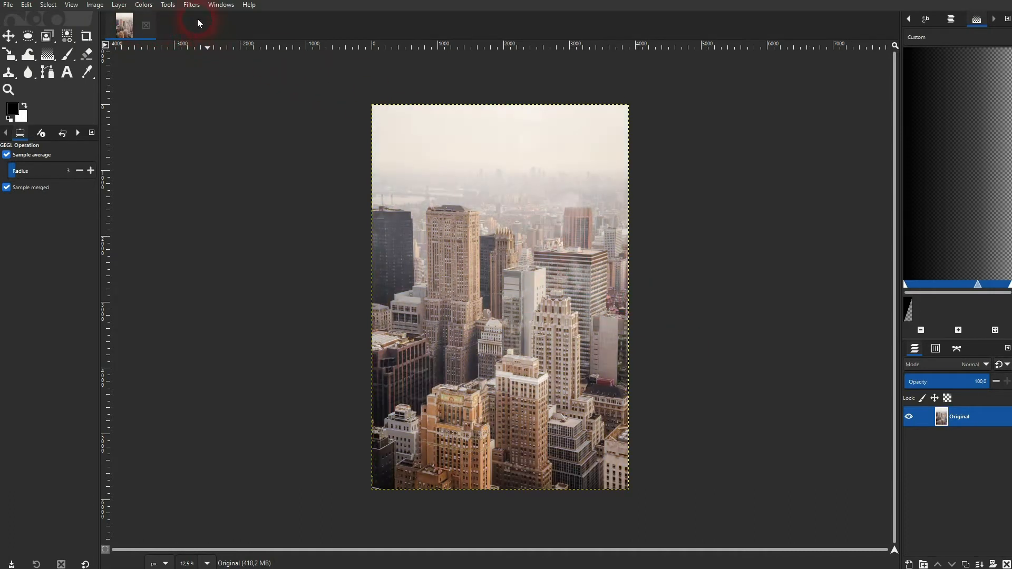
Re-show Old Photo with defocus off, mottle on, applied directly to this image.
left_click(191, 5)
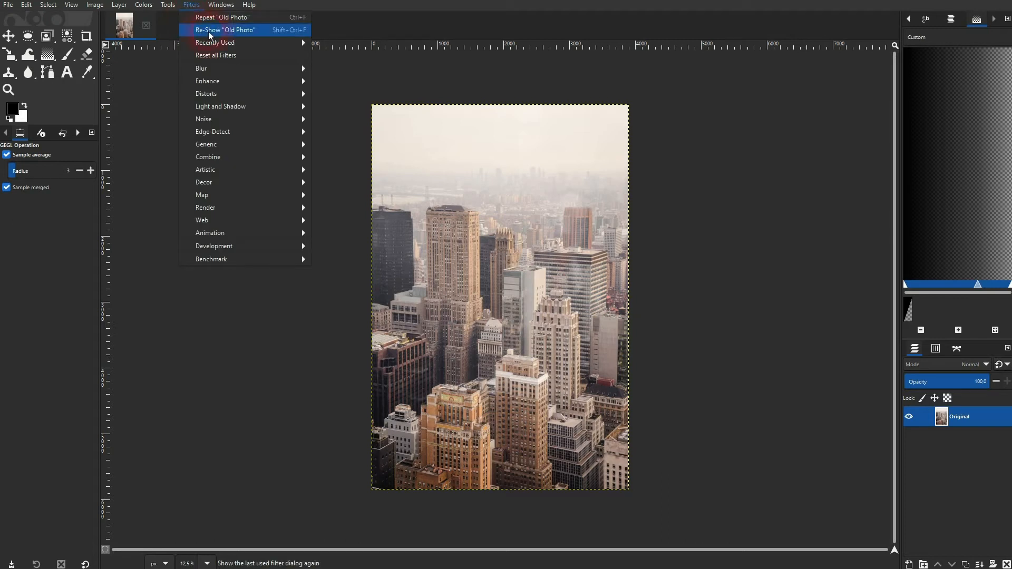
left_click(224, 30)
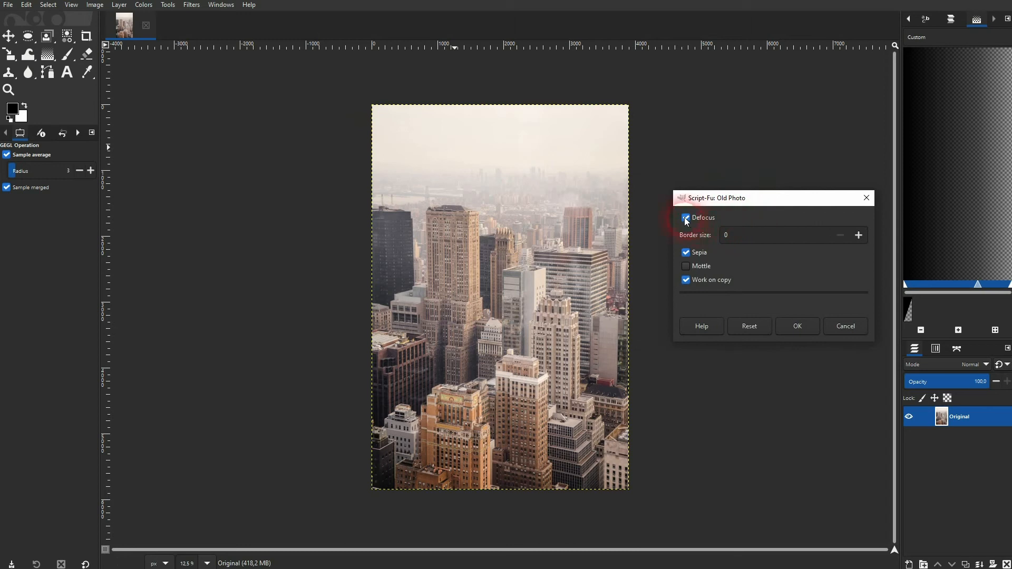
left_click(687, 217)
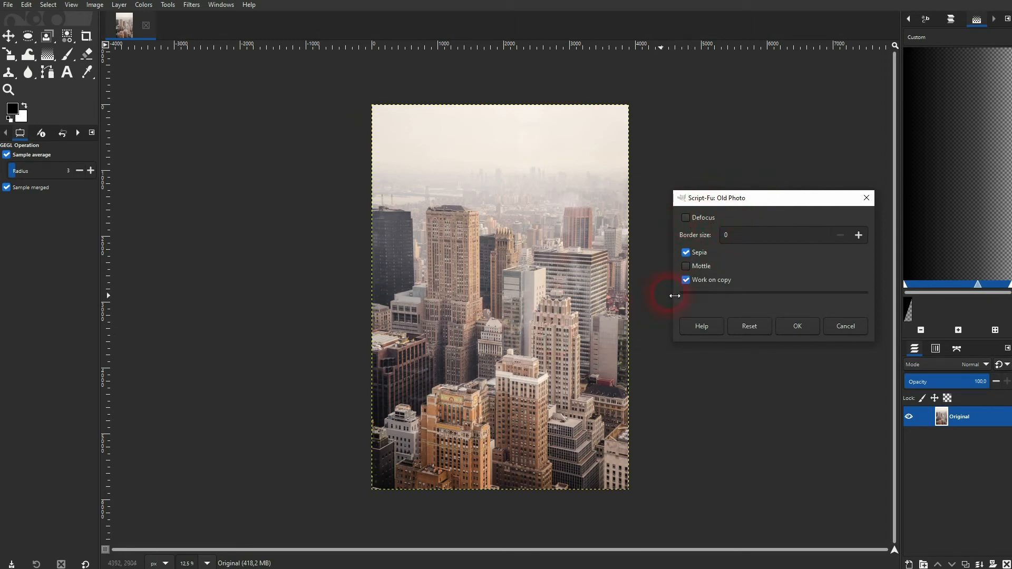
left_click(686, 279)
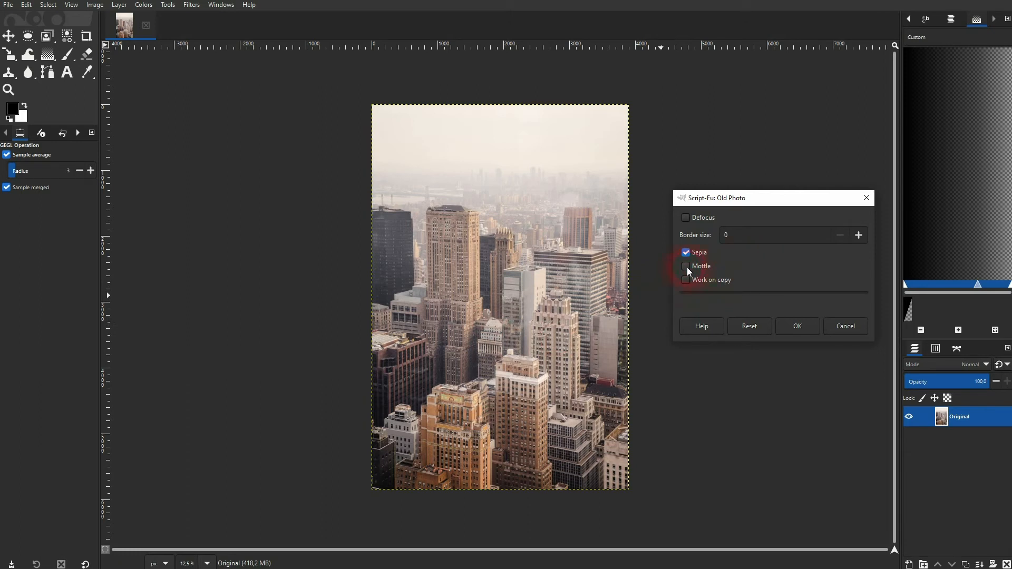
left_click(686, 265)
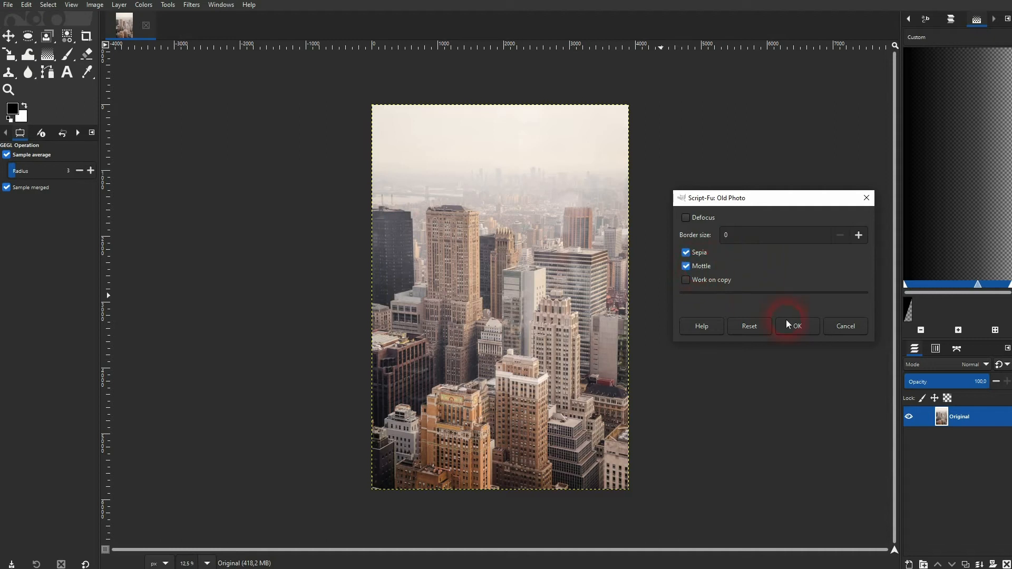
Run the sepia-and-mottle Old Photo trial, then undo it back to the untouched Original layer.
left_click(797, 326)
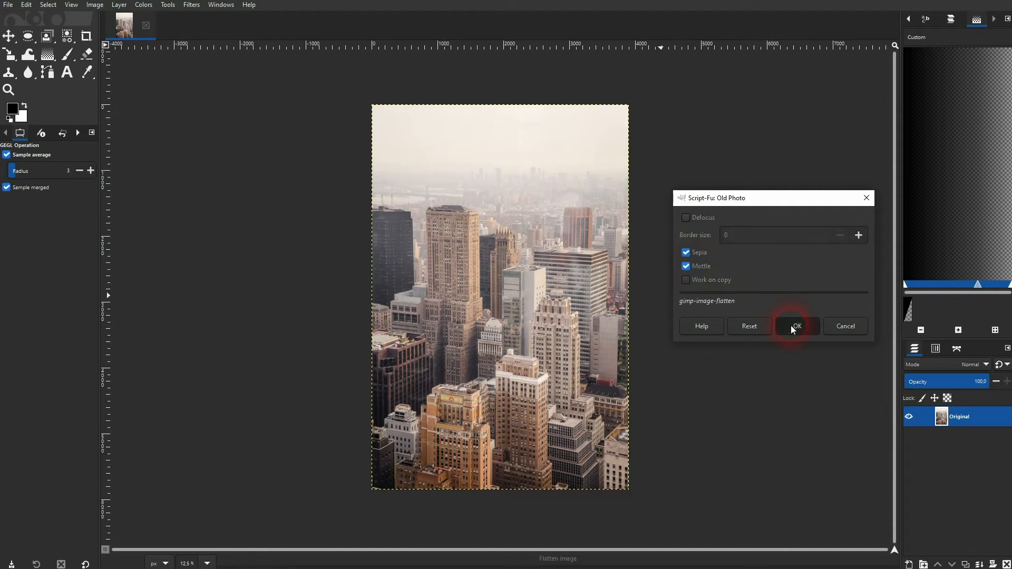
left_click(797, 326)
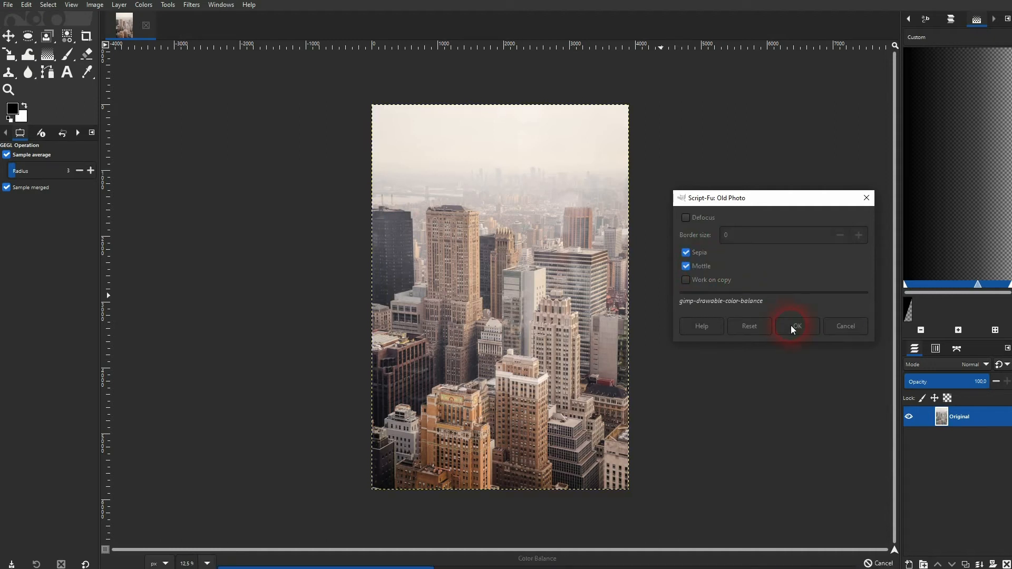
left_click(797, 326)
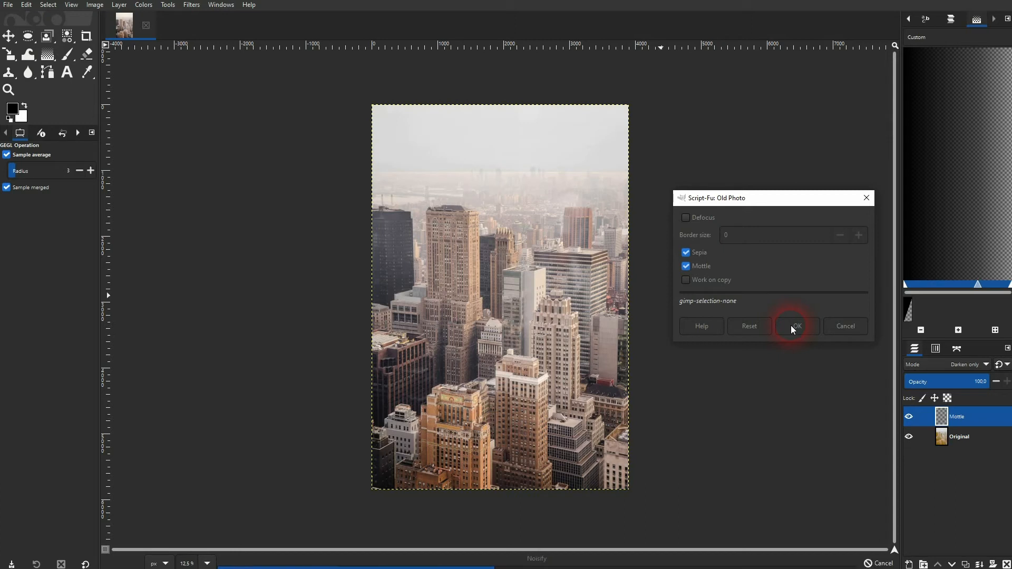
left_click(796, 325)
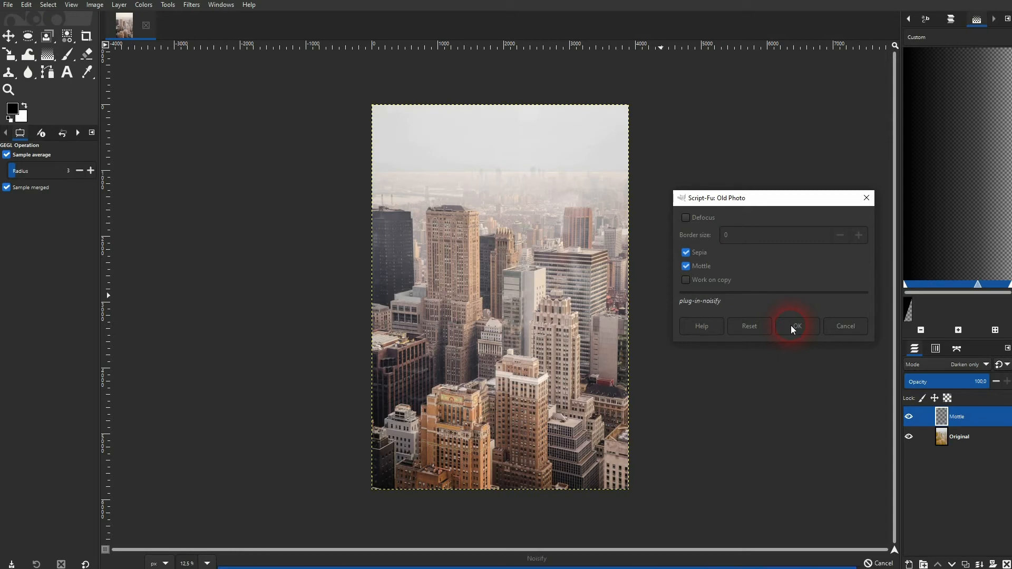
left_click(794, 325)
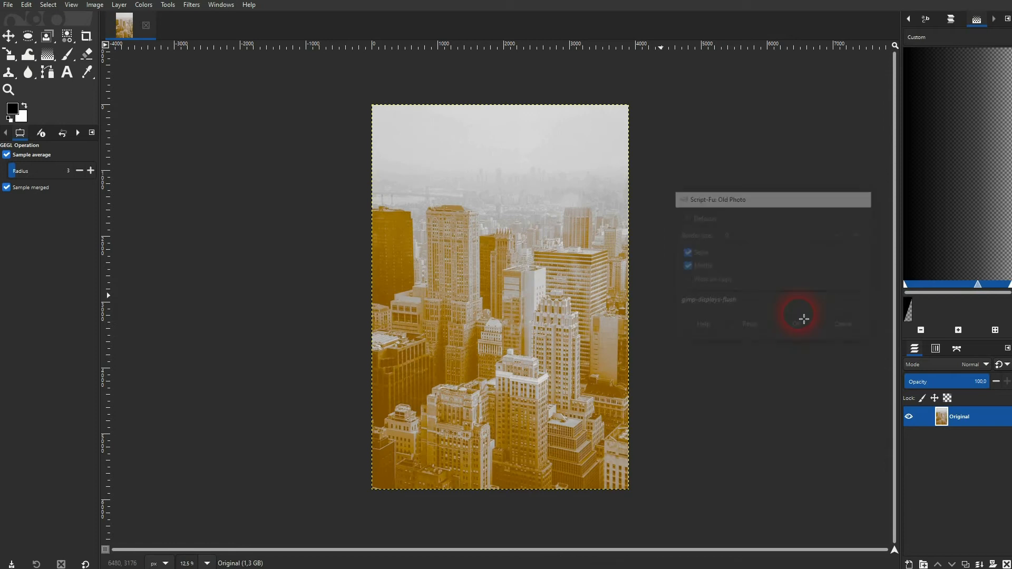
left_click(800, 317)
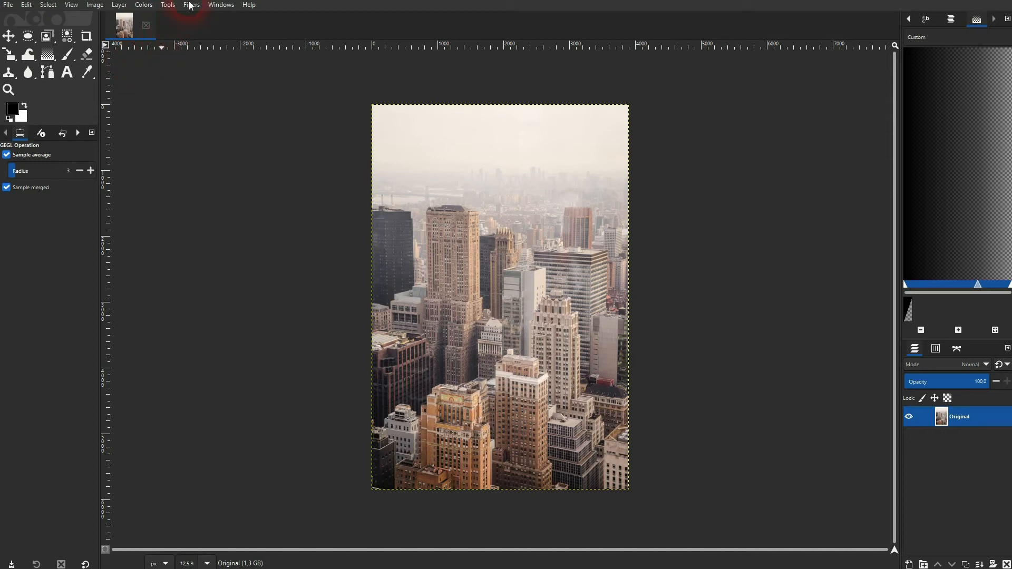
Re-show Old Photo with mottle off and border size 0.
left_click(191, 4)
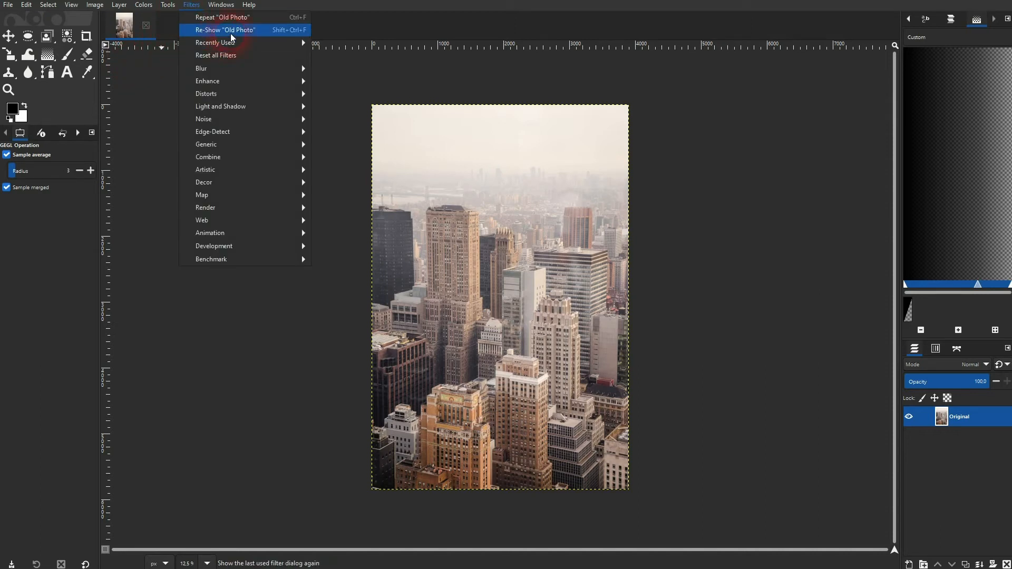
left_click(224, 30)
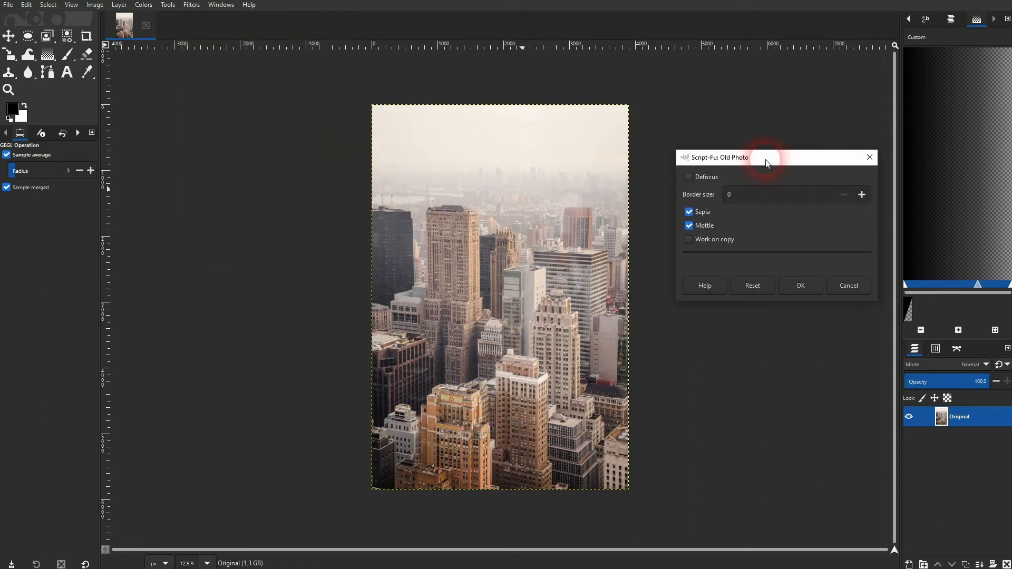
left_click(781, 194)
type("50")
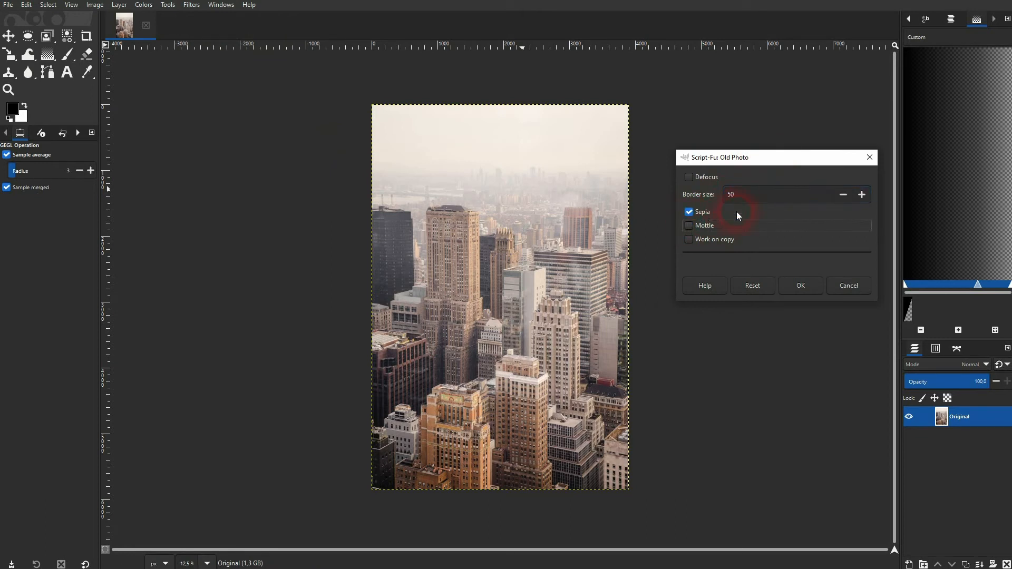
left_click(782, 194)
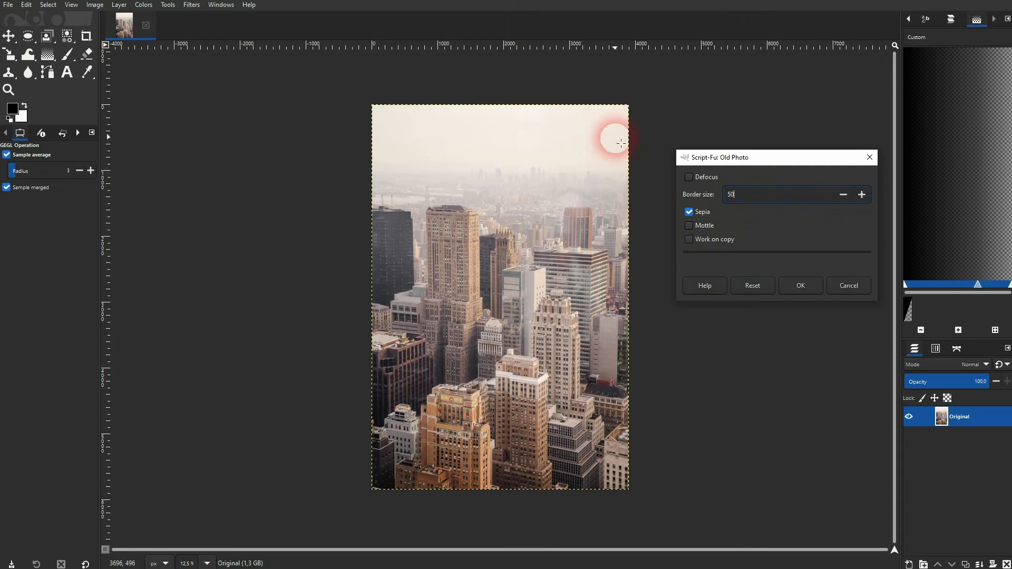
type("0")
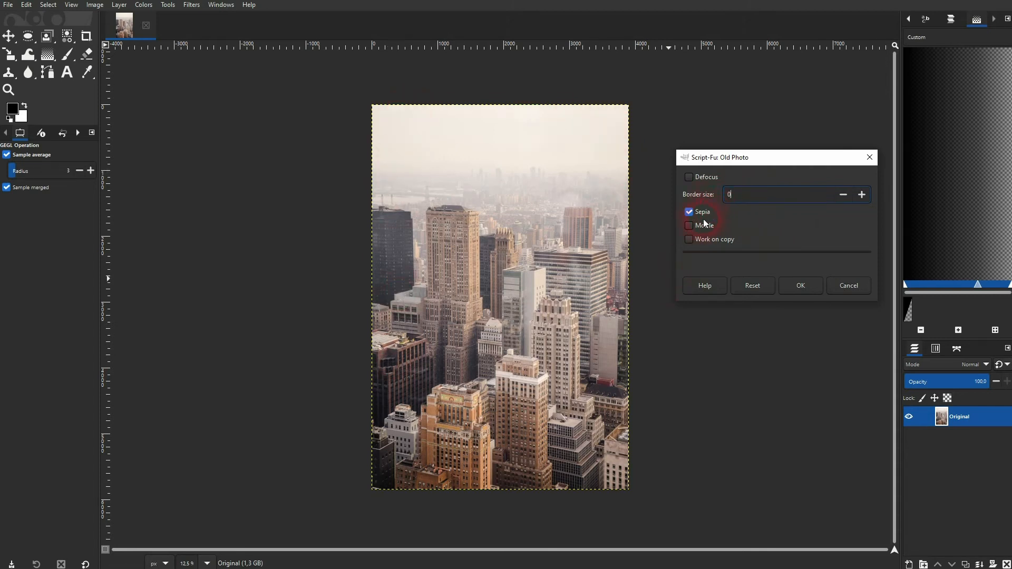
Keep sepia on and apply the sepia-only Old Photo effect, adding a layer above Original.
left_click(688, 212)
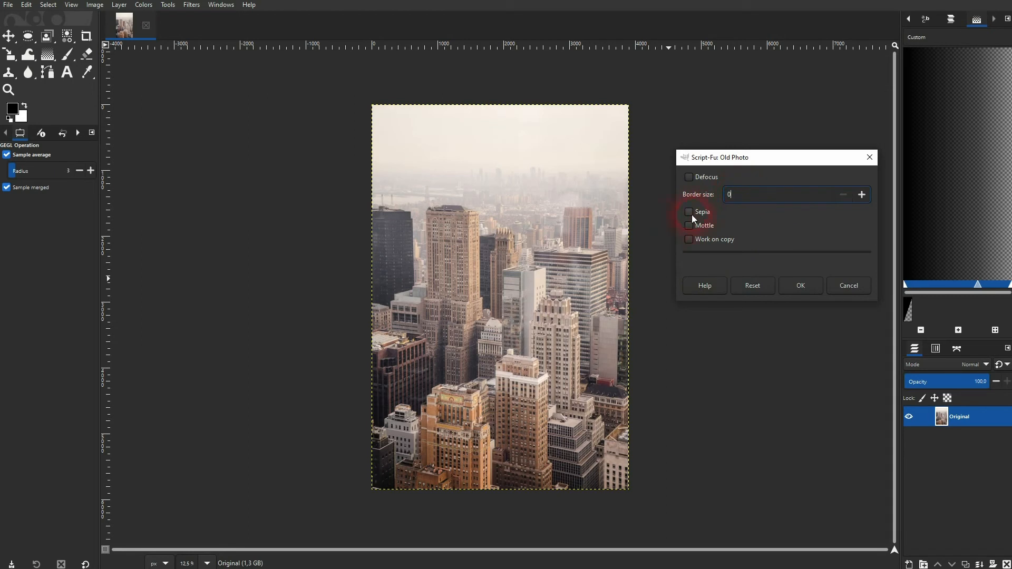
left_click(689, 212)
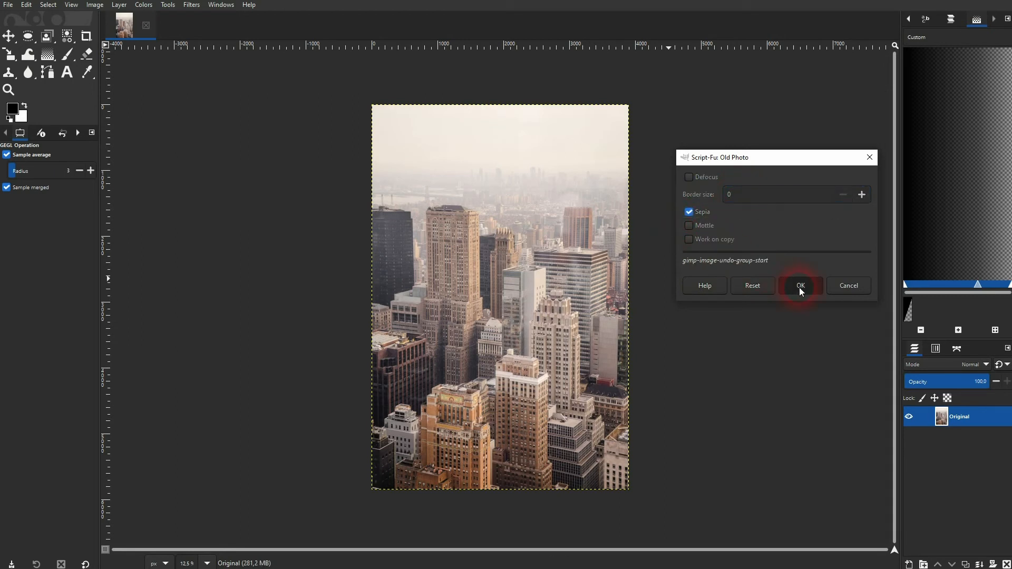
left_click(800, 285)
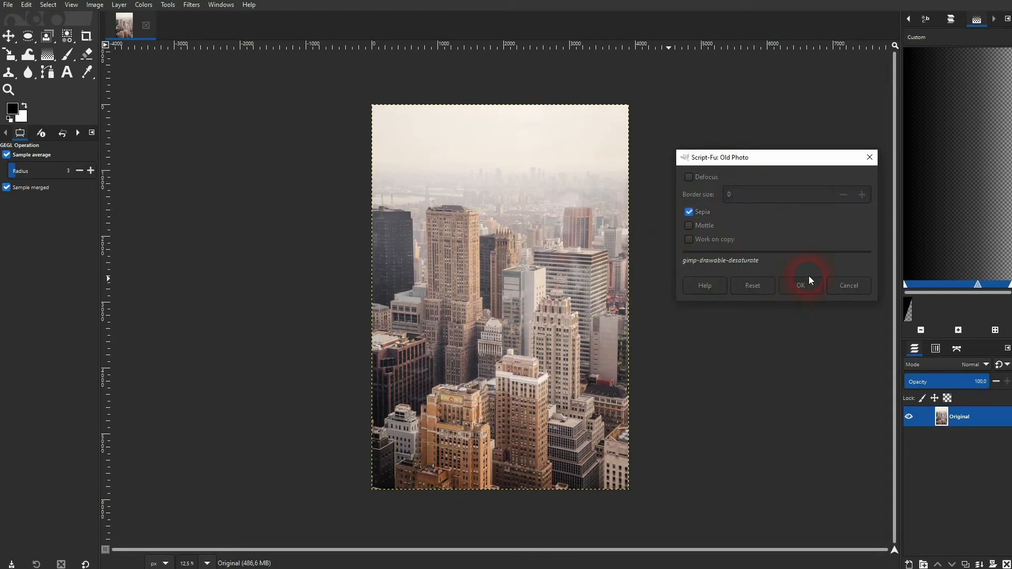
left_click(801, 286)
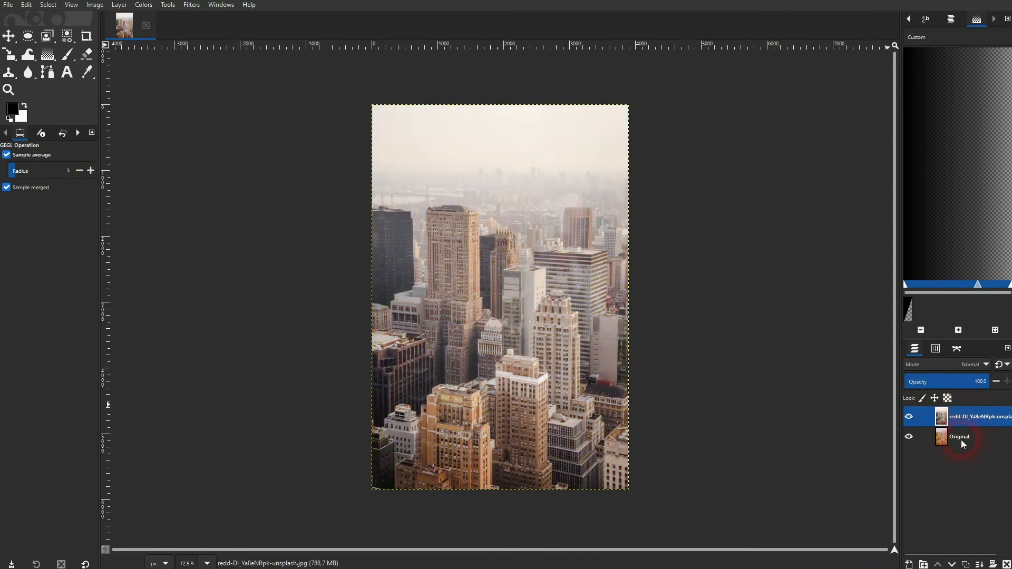
Rename the new top layer to Sepia.
double_click(959, 436)
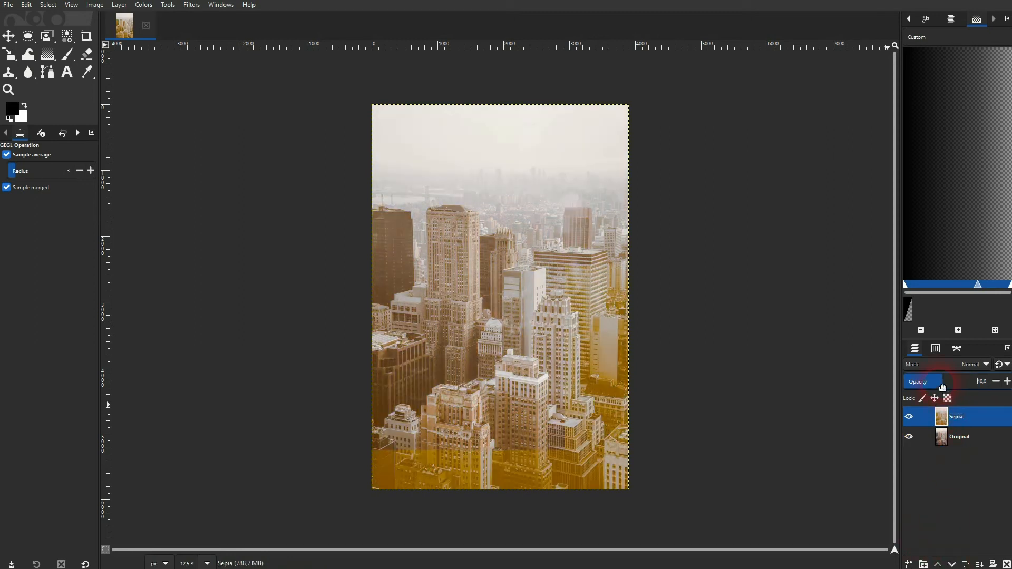
Lower the Sepia layer's opacity to 27 and toggle its visibility to compare.
left_click_drag(923, 382, 961, 382)
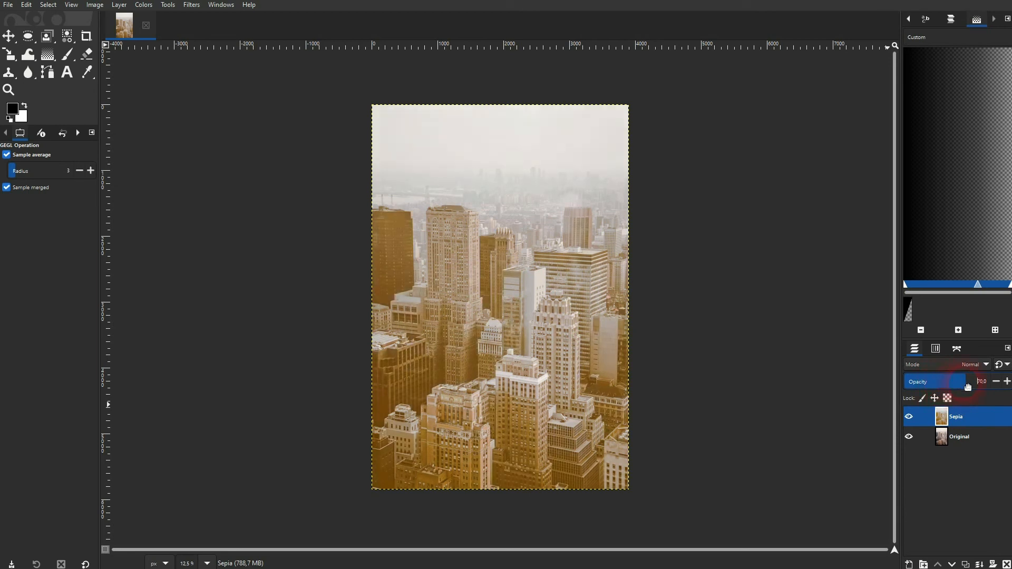
left_click_drag(961, 382, 927, 381)
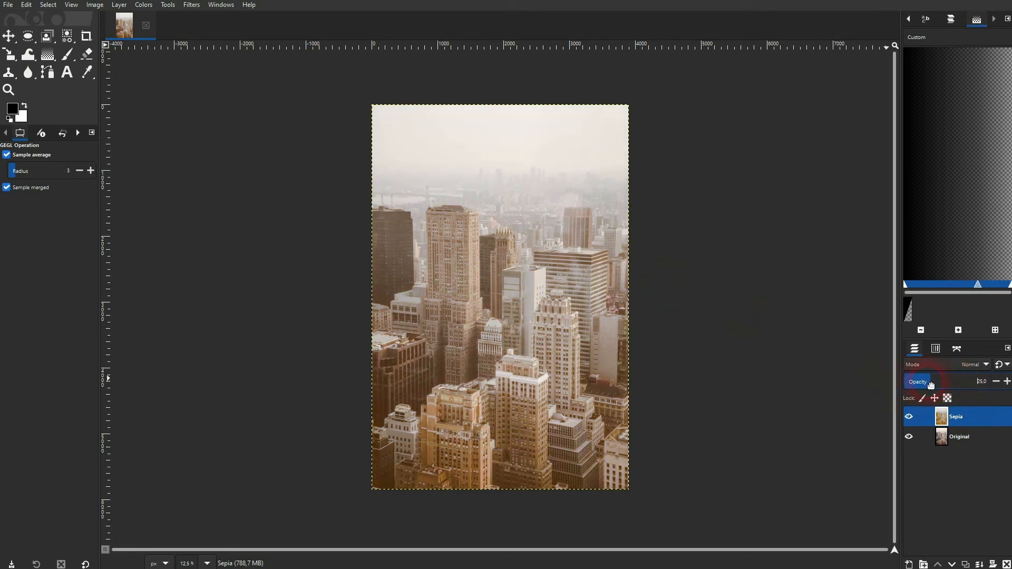
left_click_drag(929, 381, 939, 382)
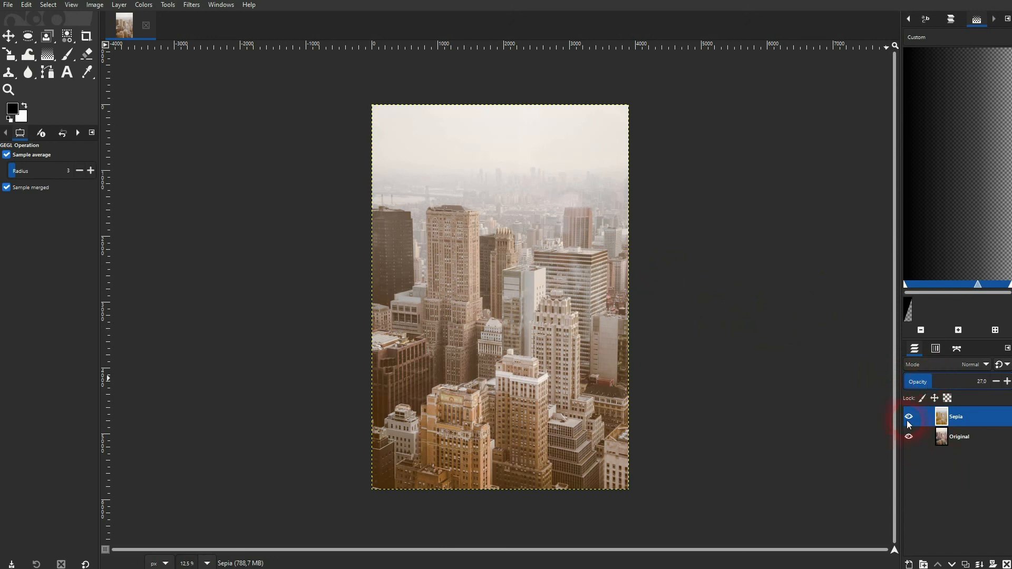
left_click(908, 417)
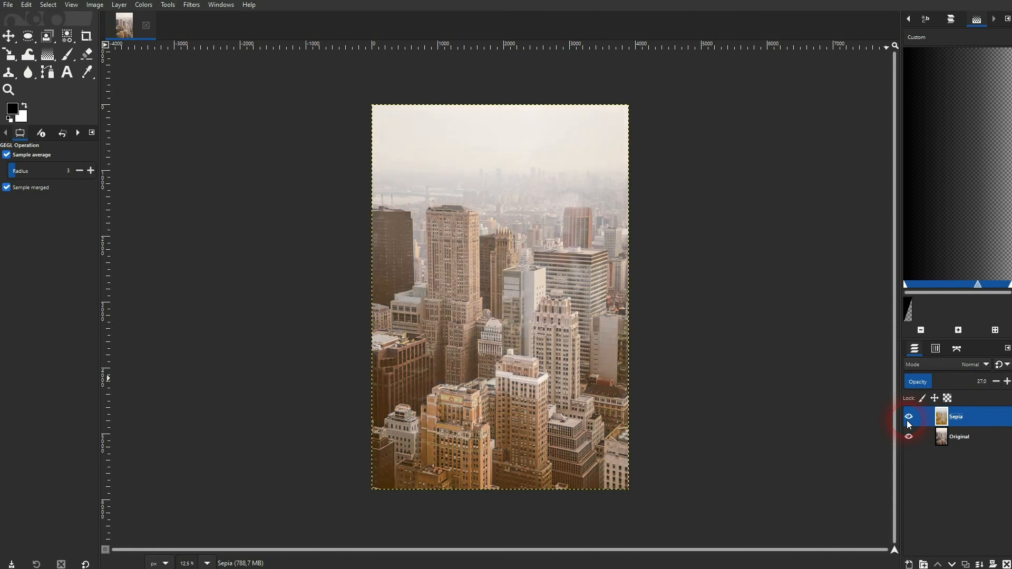